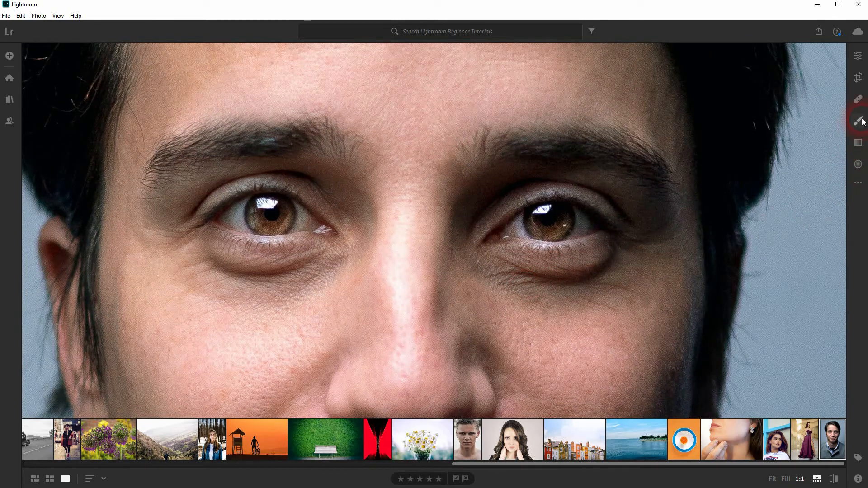
Step: Start a Brush mask and paint a first stroke under the right-hand eye
left_click(858, 120)
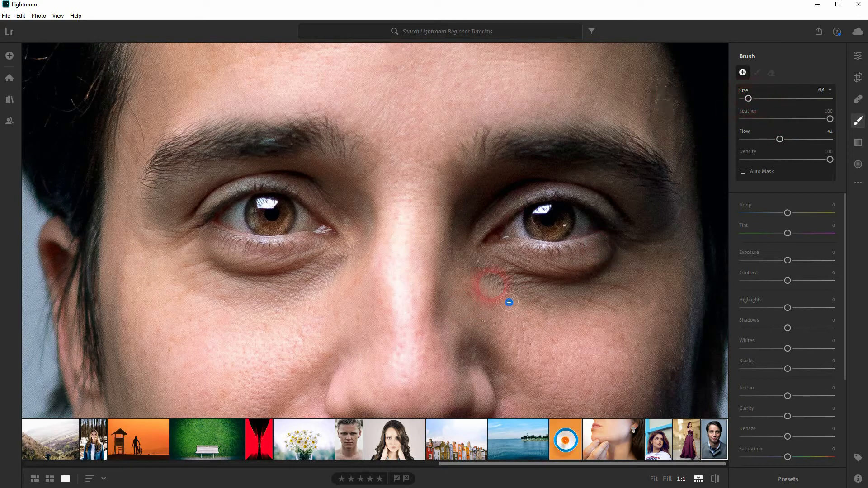
left_click_drag(749, 97, 753, 98)
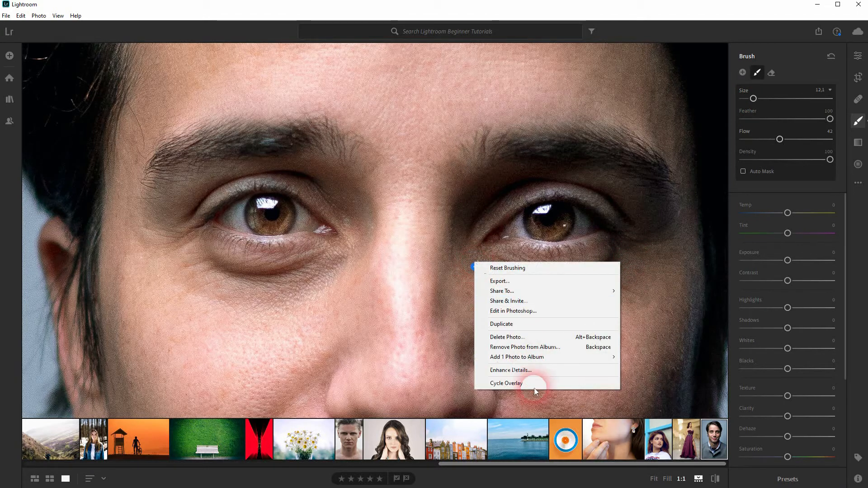
Step: Show the red mask overlay and brush over the dark circles under both eyes
left_click(505, 383)
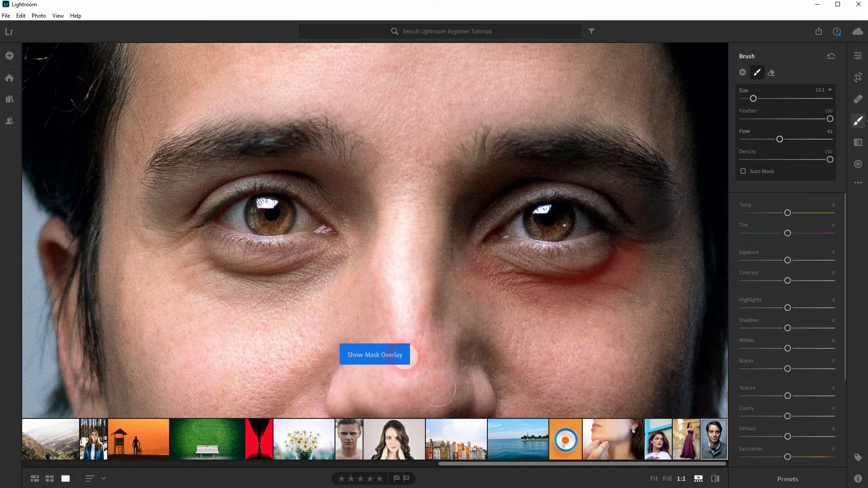
left_click_drag(438, 388, 509, 287)
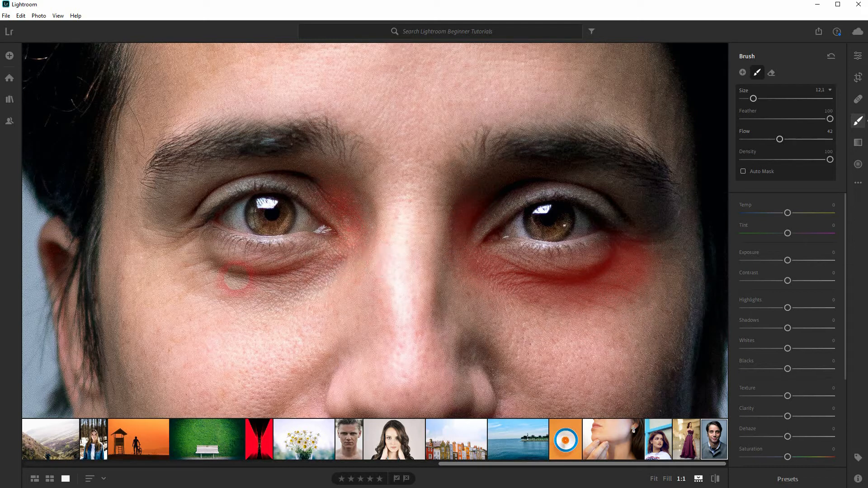
left_click_drag(255, 266, 365, 288)
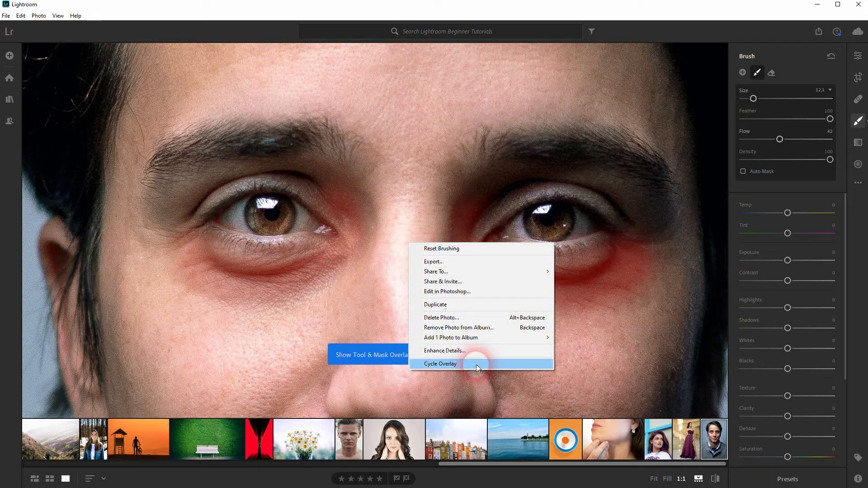
Step: Hide the red overlay and raise the mask's exposure to +1.74
left_click(440, 363)
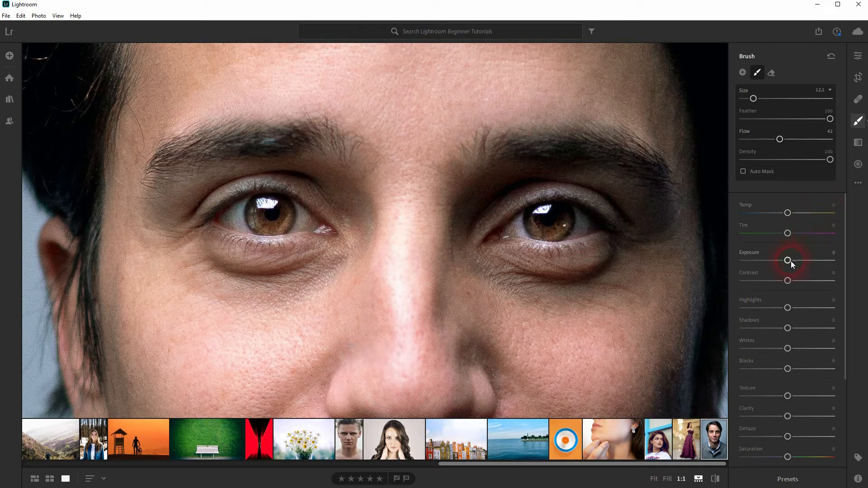
left_click_drag(787, 261, 785, 261)
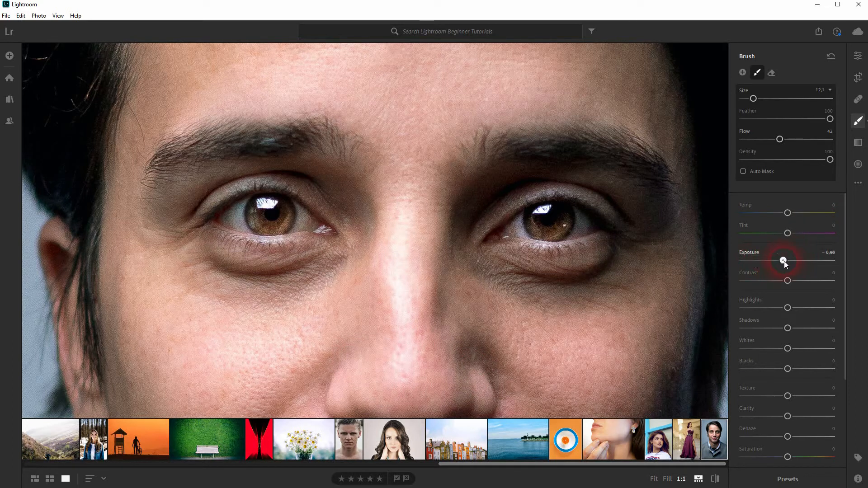
left_click_drag(784, 261, 808, 260)
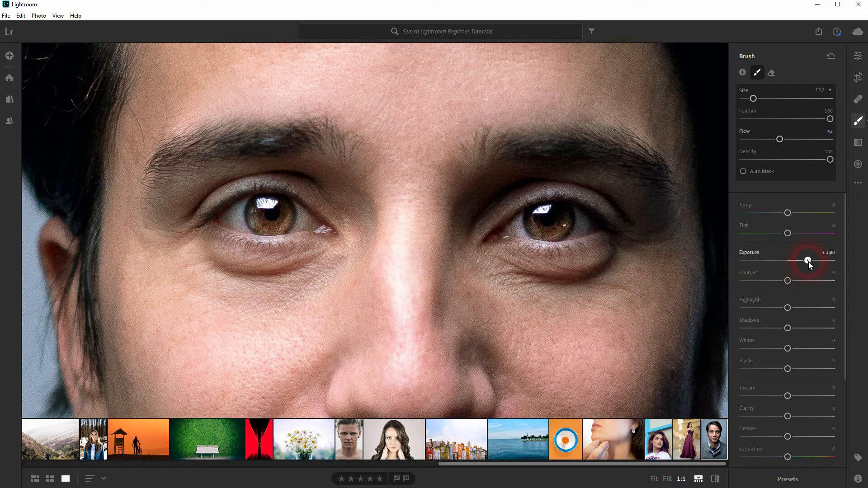
left_click_drag(809, 261, 808, 260)
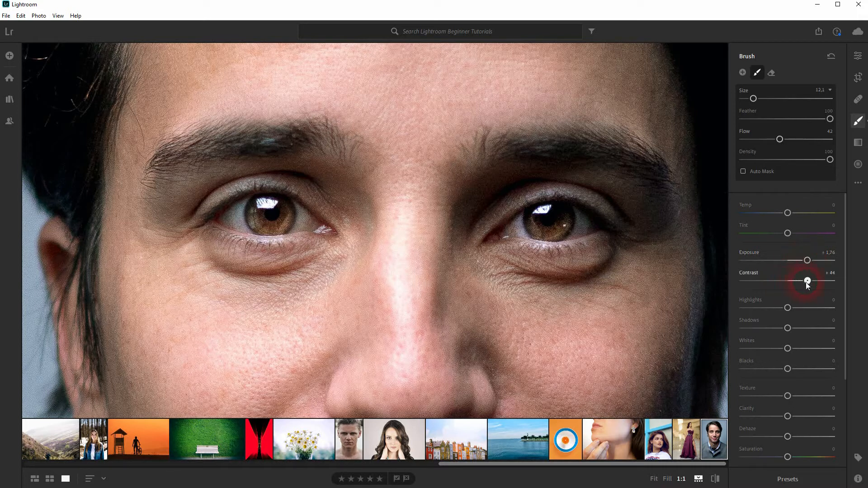
Step: Set the mask's contrast to +25, highlights to +19 and shadows to −8
left_click_drag(806, 280, 789, 280)
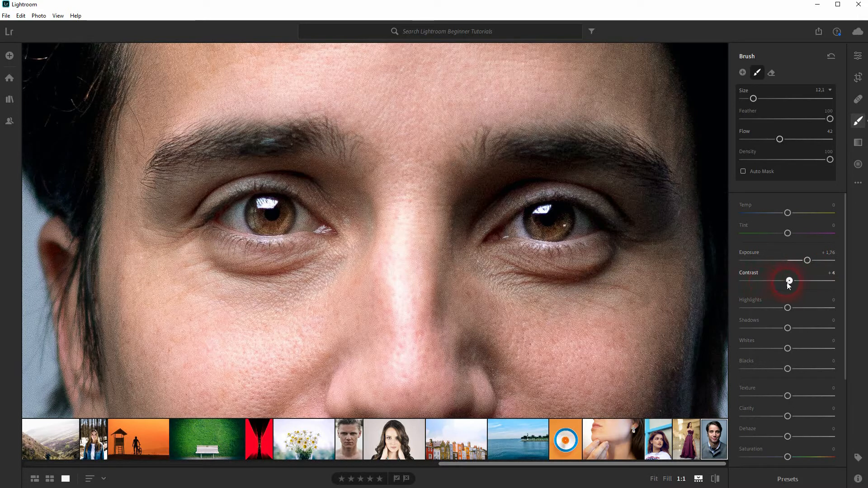
left_click_drag(789, 281, 799, 281)
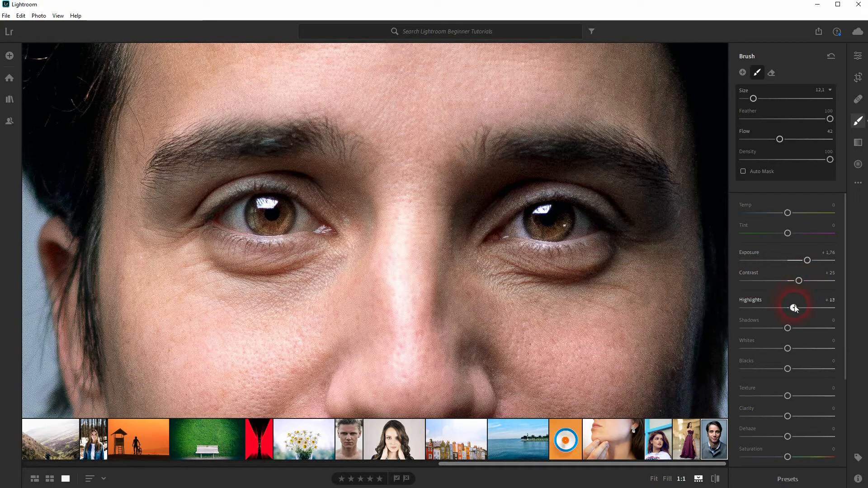
left_click_drag(795, 309, 800, 309)
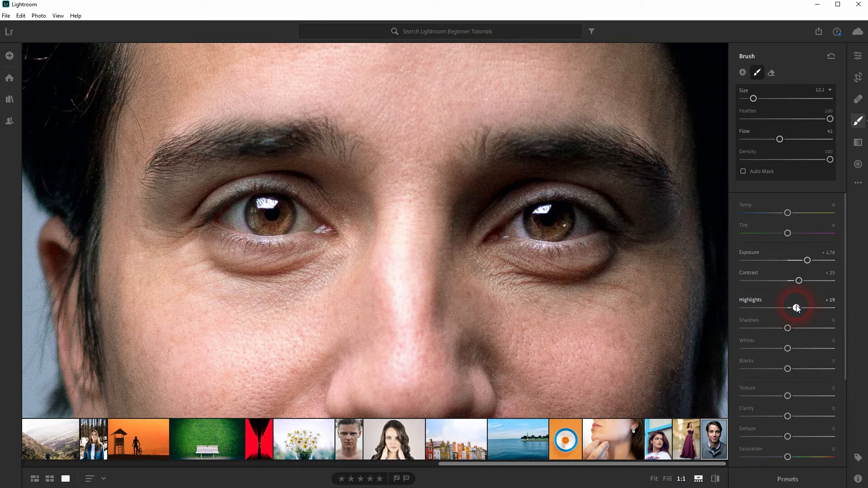
left_click_drag(788, 327, 765, 328)
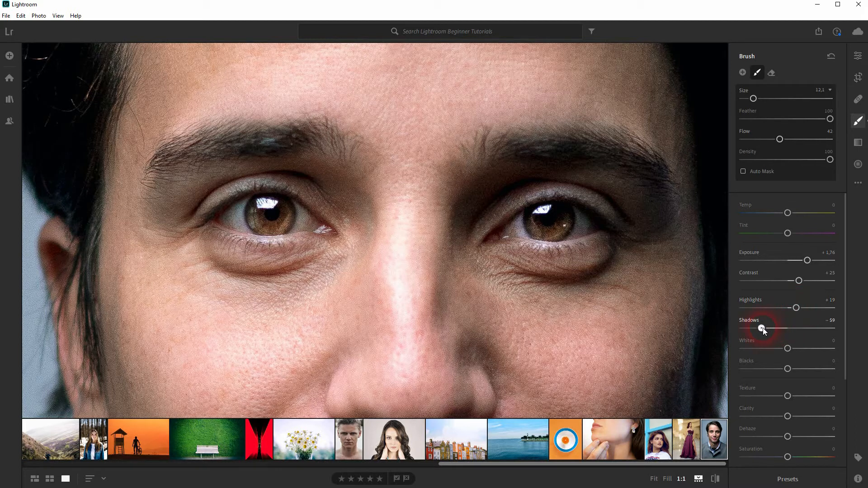
left_click_drag(762, 327, 783, 327)
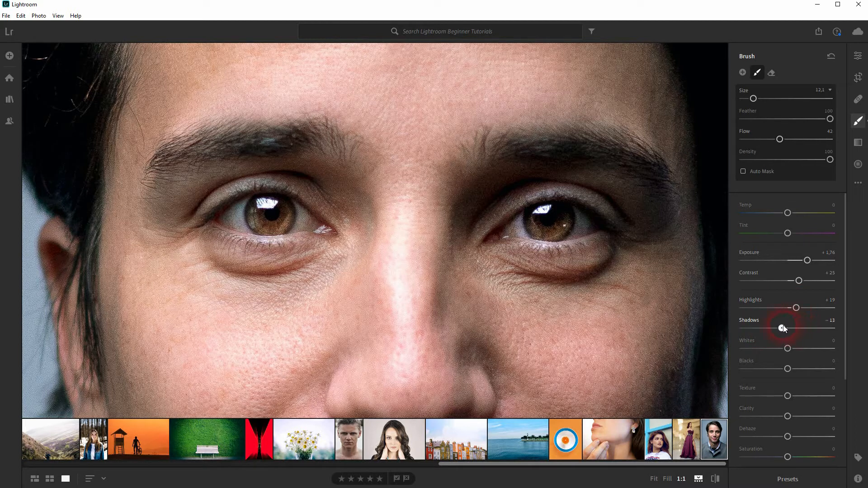
left_click_drag(781, 327, 784, 327)
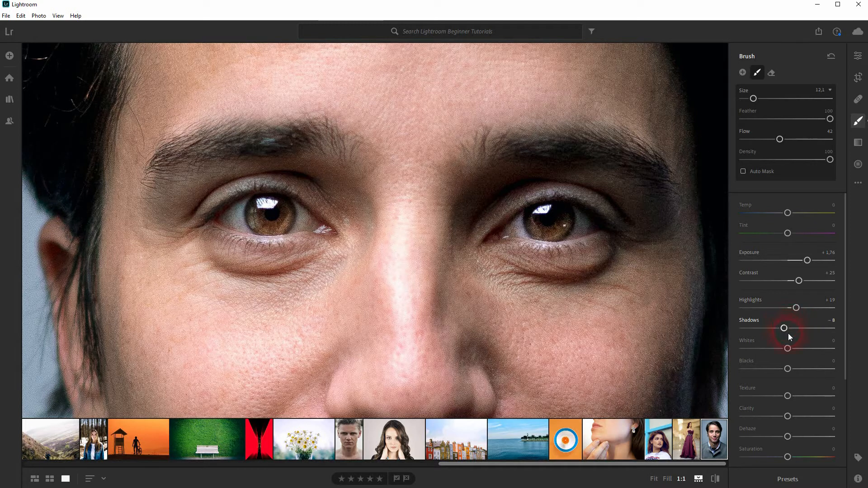
Step: Drop the mask's Clarity to −100 after trying a positive value
scroll("down", 3)
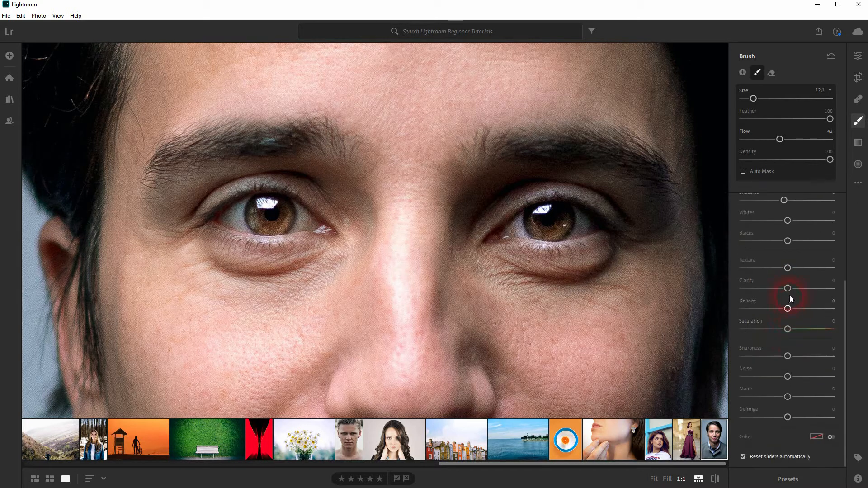
left_click_drag(788, 288, 743, 288)
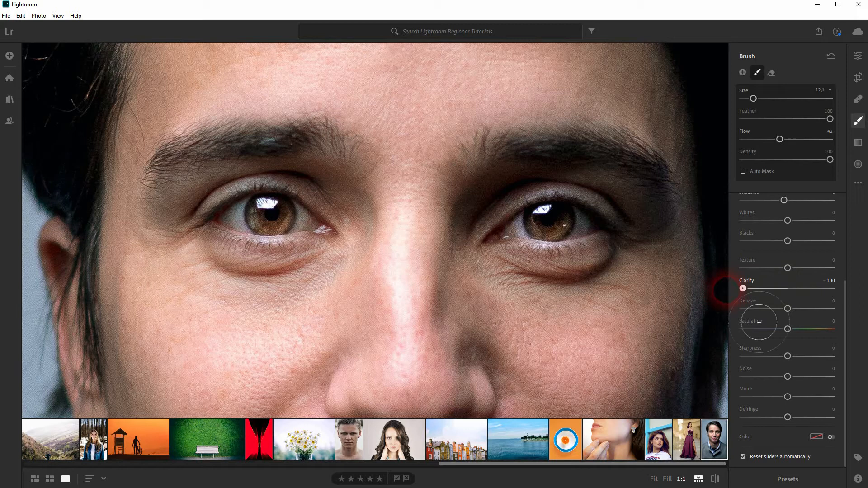
left_click_drag(744, 288, 802, 287)
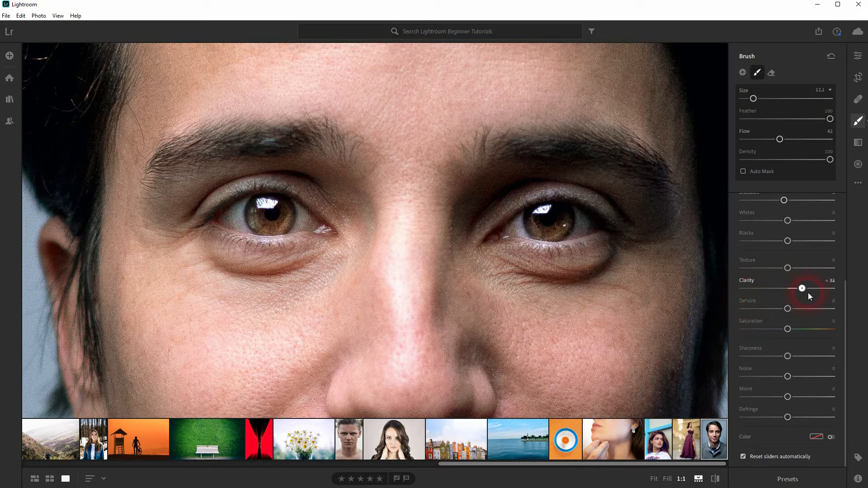
left_click_drag(801, 289, 743, 289)
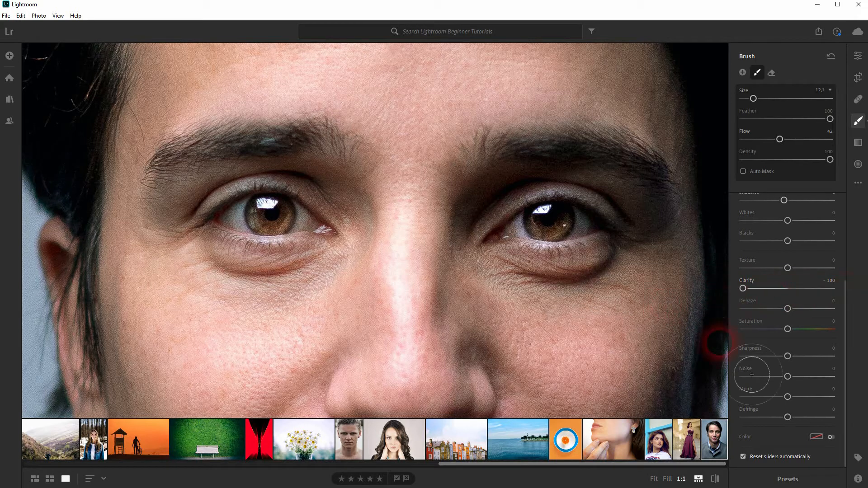
Step: Set the mask's Dehaze to −31 and raise its saturation to about +22
left_click_drag(787, 310, 806, 309)
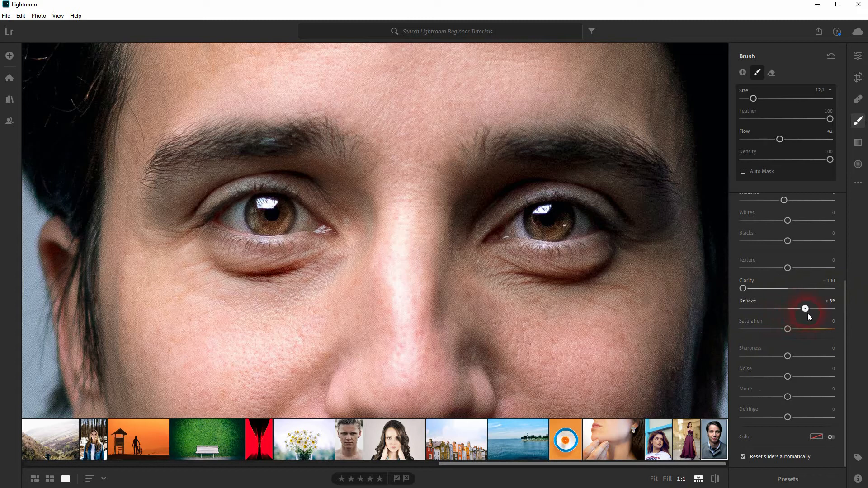
left_click_drag(805, 309, 786, 309)
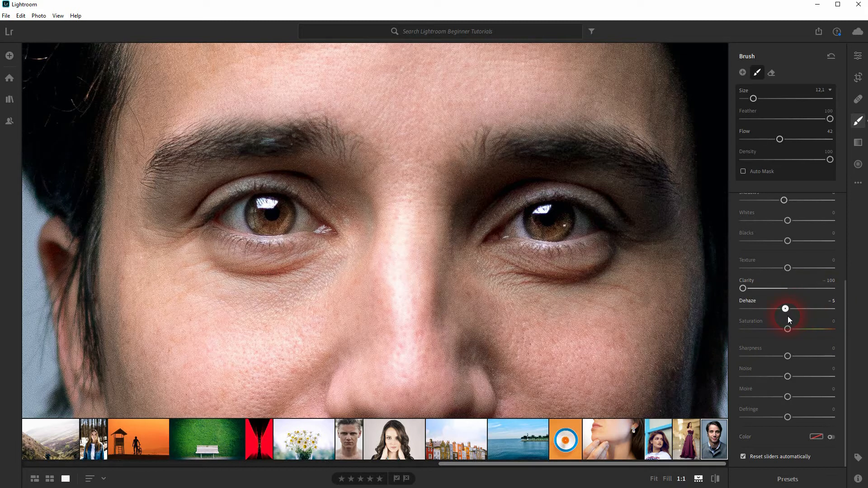
left_click_drag(785, 309, 774, 308)
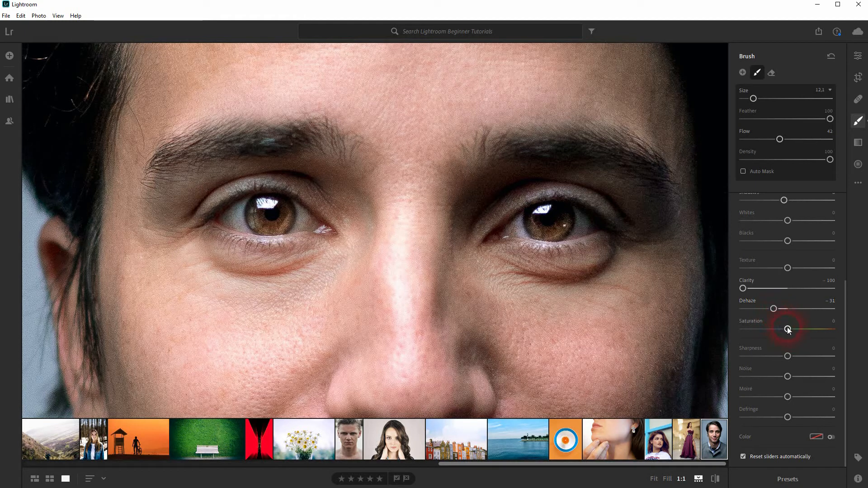
left_click_drag(787, 329, 798, 330)
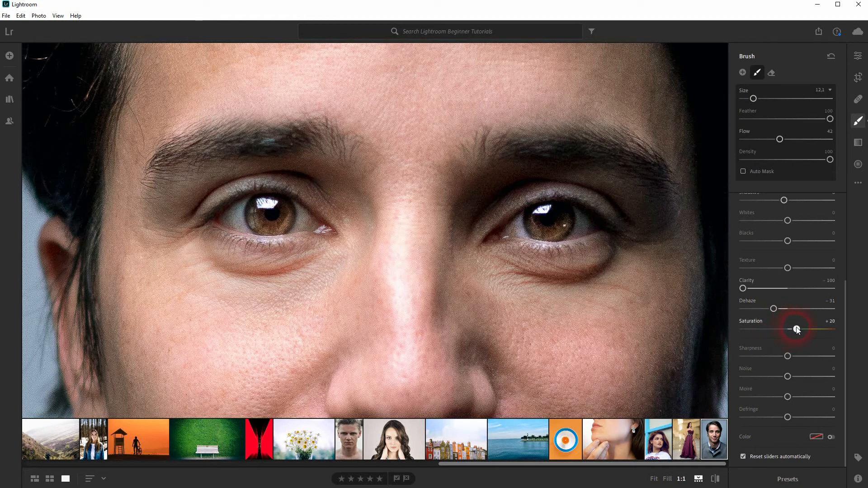
left_click_drag(796, 328, 798, 328)
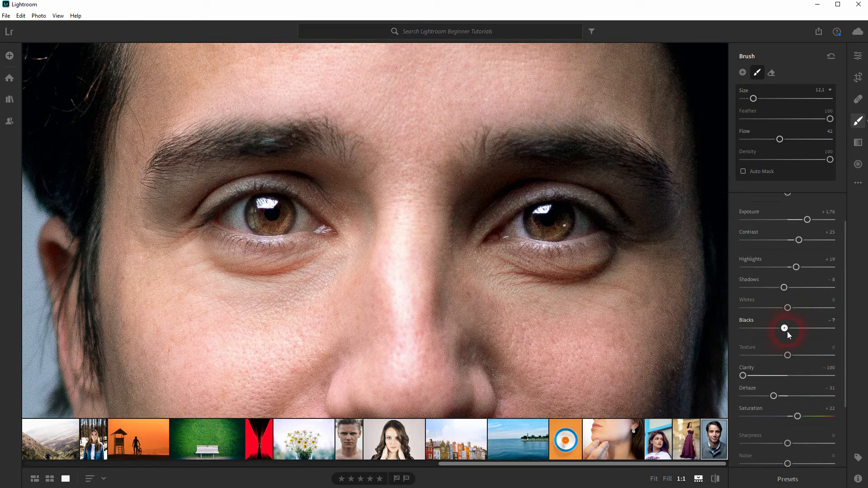
Step: Lift the mask's Blacks to +23 and Whites to +7
left_click_drag(785, 328, 799, 327)
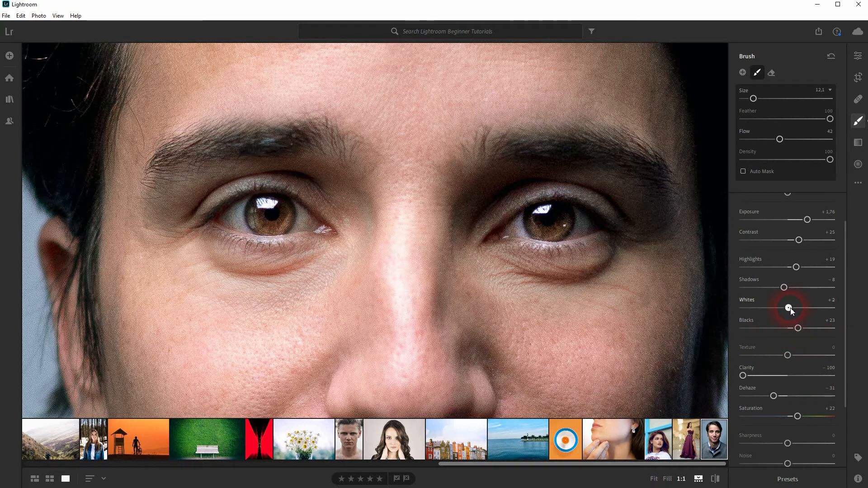
left_click_drag(789, 308, 798, 308)
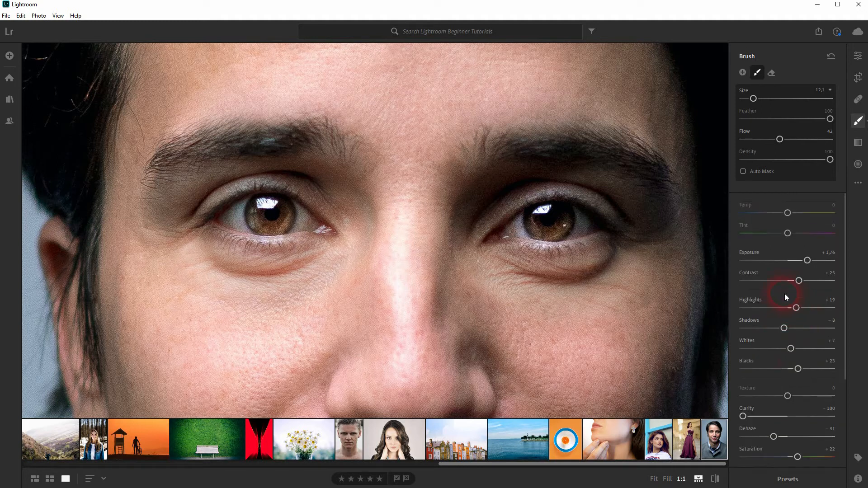
mouse_move(788, 245)
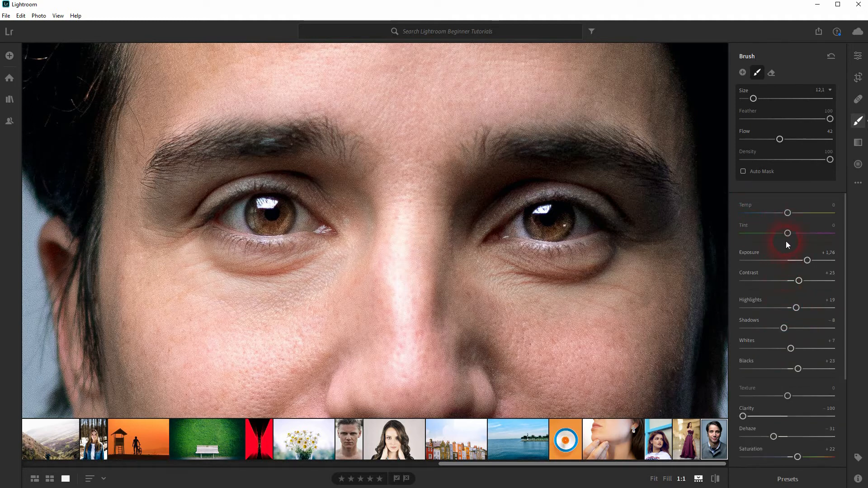
Step: Settle the mask's Tint at +21 and Temp at +6 after testing extremes
left_click_drag(788, 232, 746, 232)
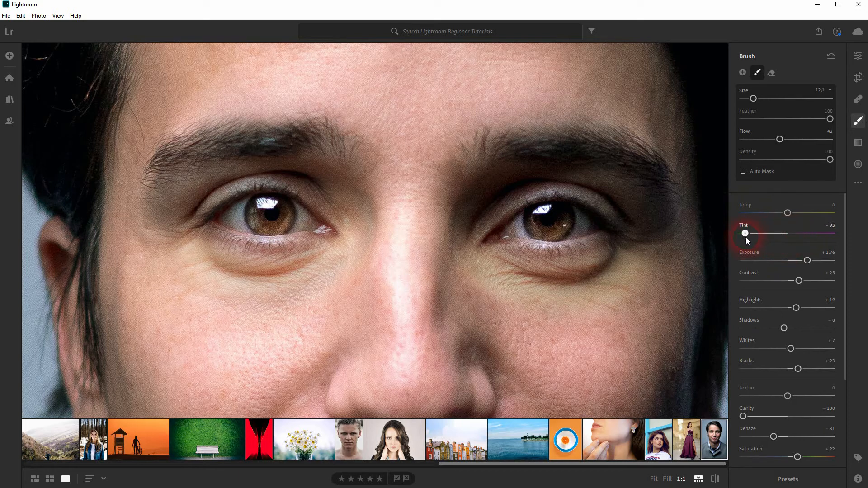
left_click_drag(745, 233, 833, 233)
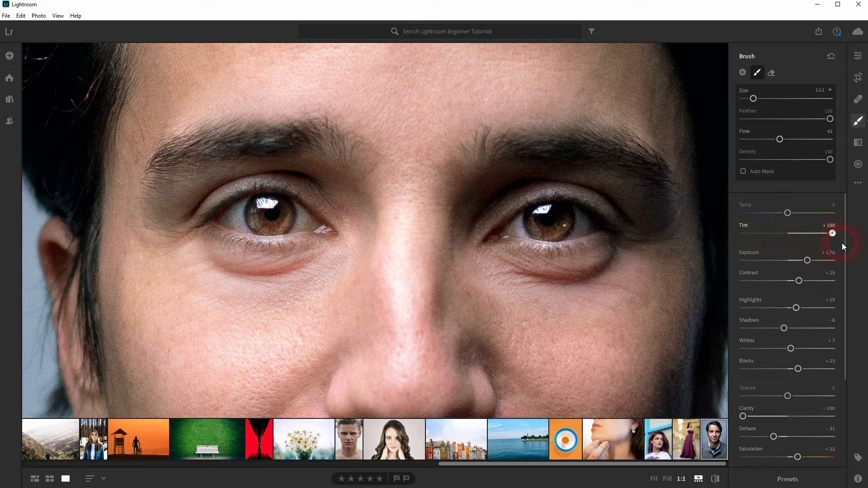
left_click_drag(832, 234, 796, 234)
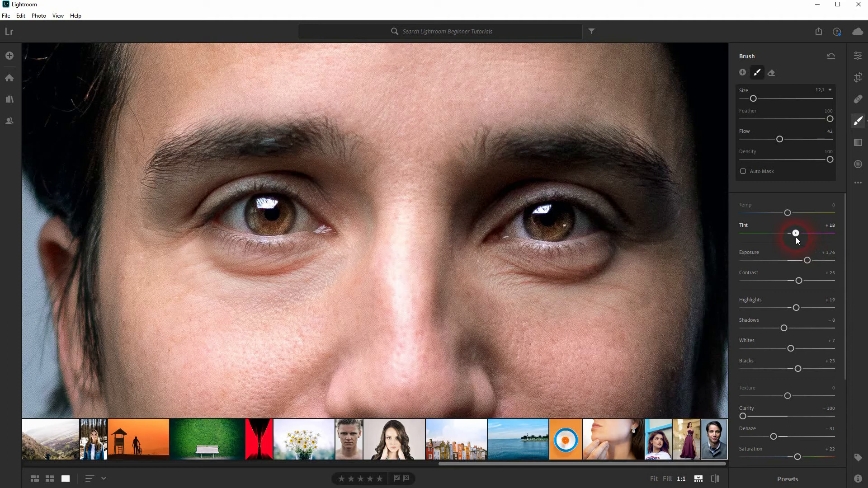
left_click_drag(796, 232, 800, 233)
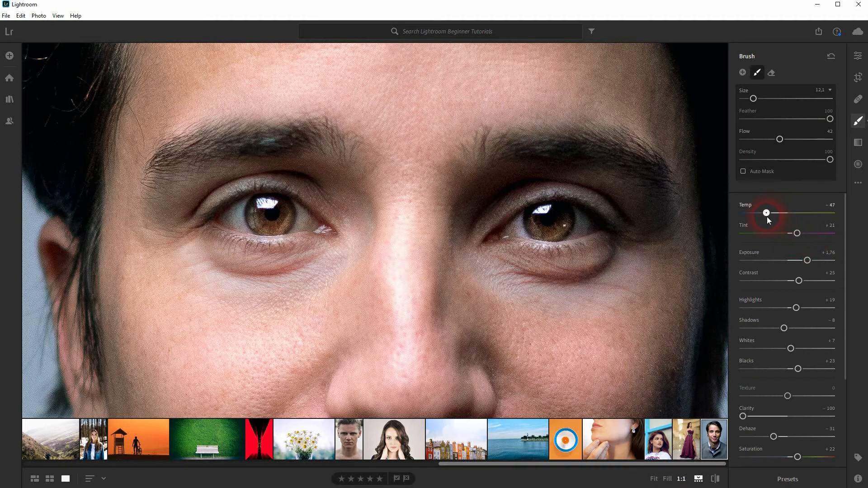
left_click_drag(766, 212, 792, 212)
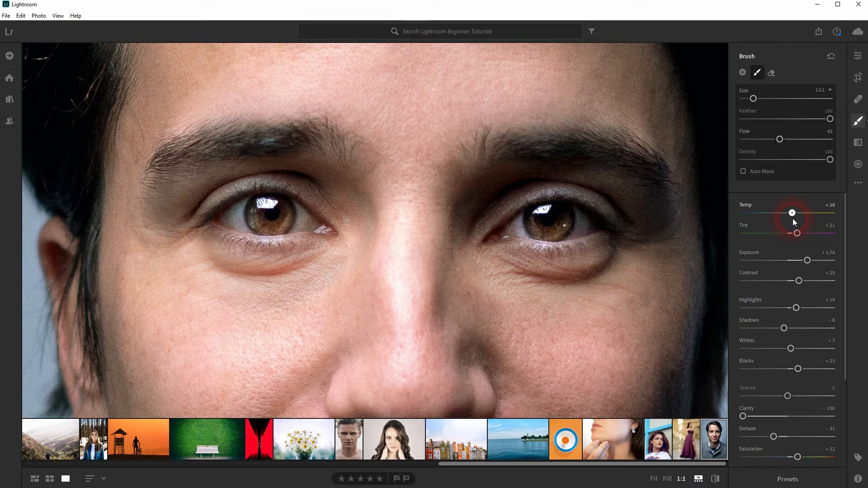
left_click_drag(793, 213, 791, 212)
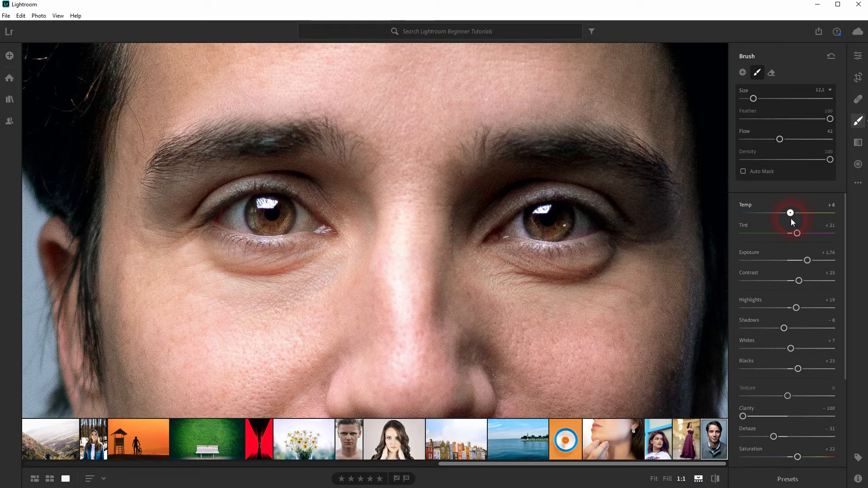